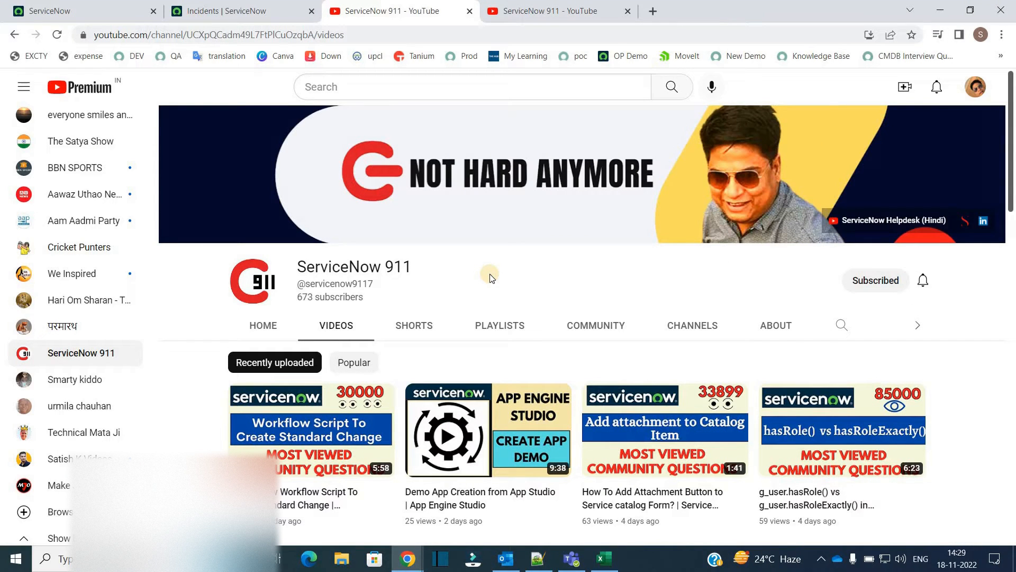
{"action": "mouse_move", "coordinate": [473, 256]}
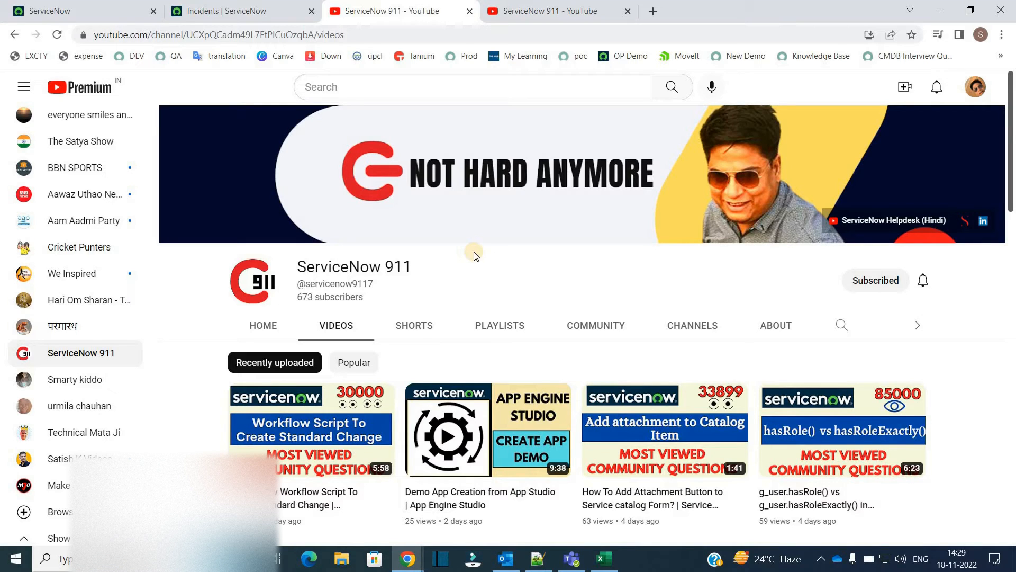
{"action": "mouse_move", "coordinate": [475, 231]}
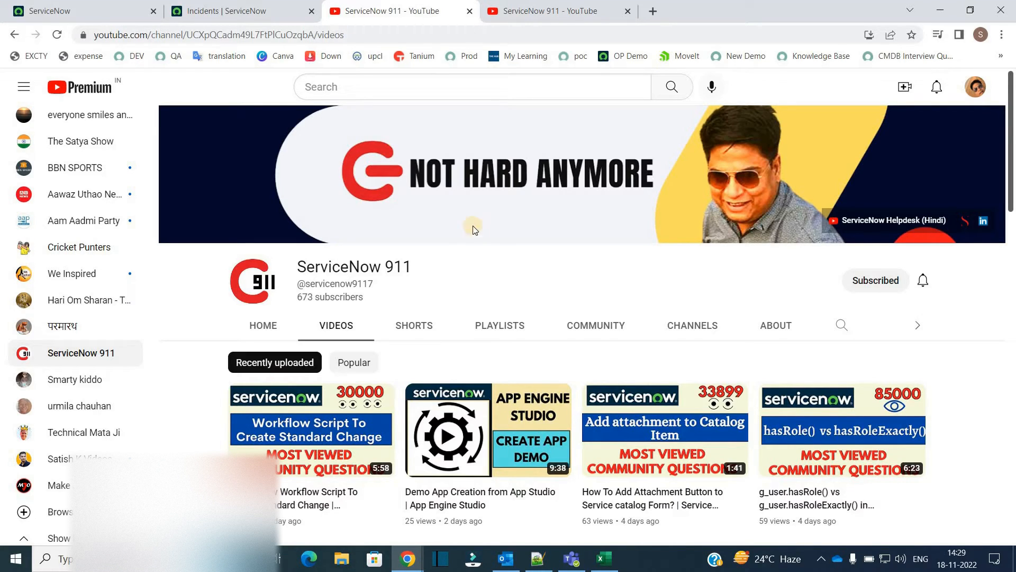
Highlight the incident's sys_id value and the next() call in the background script.
{"action": "left_click", "coordinate": [77, 11]}
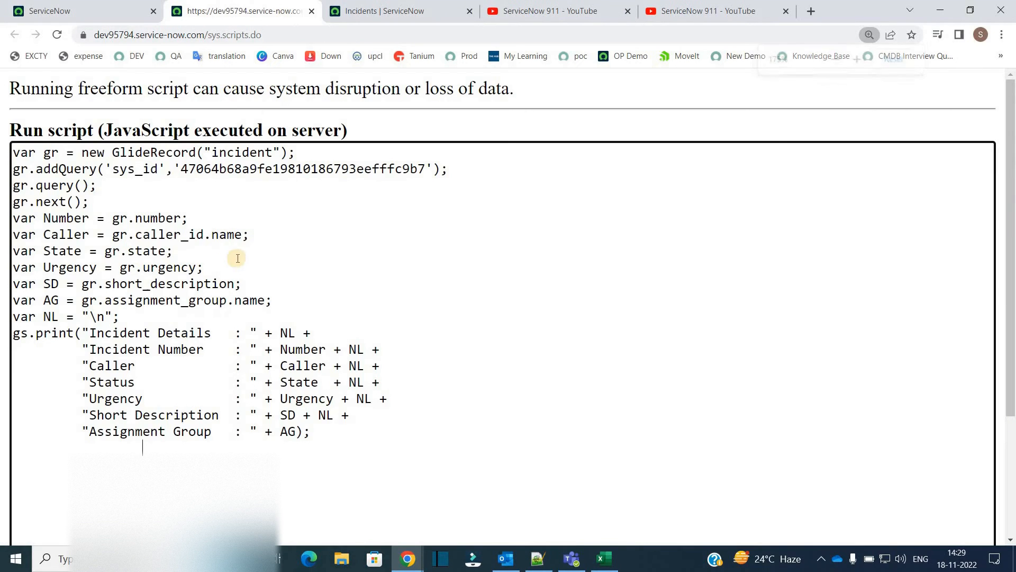
{"action": "mouse_move", "coordinate": [235, 173]}
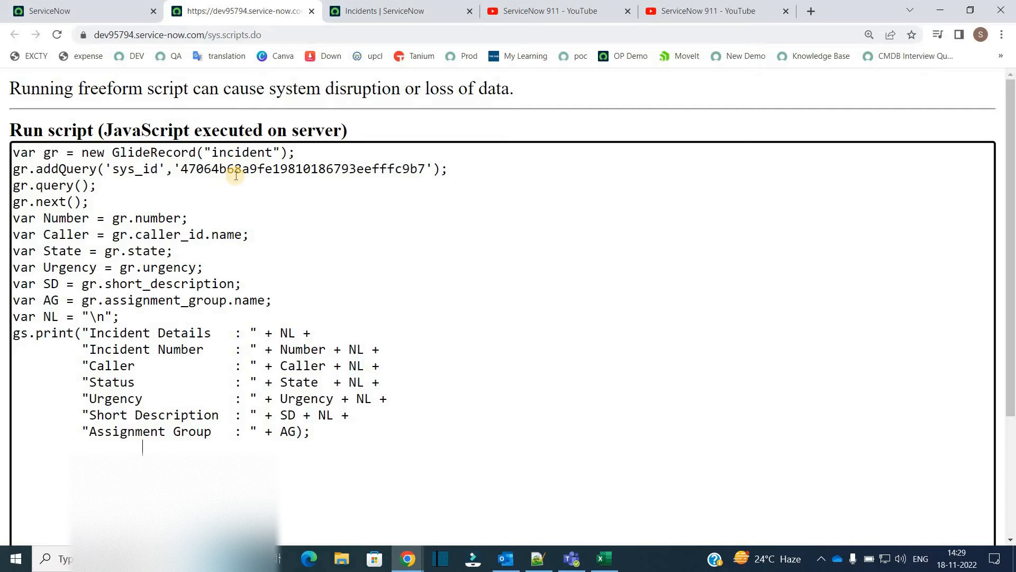
{"action": "double_click", "coordinate": [302, 168]}
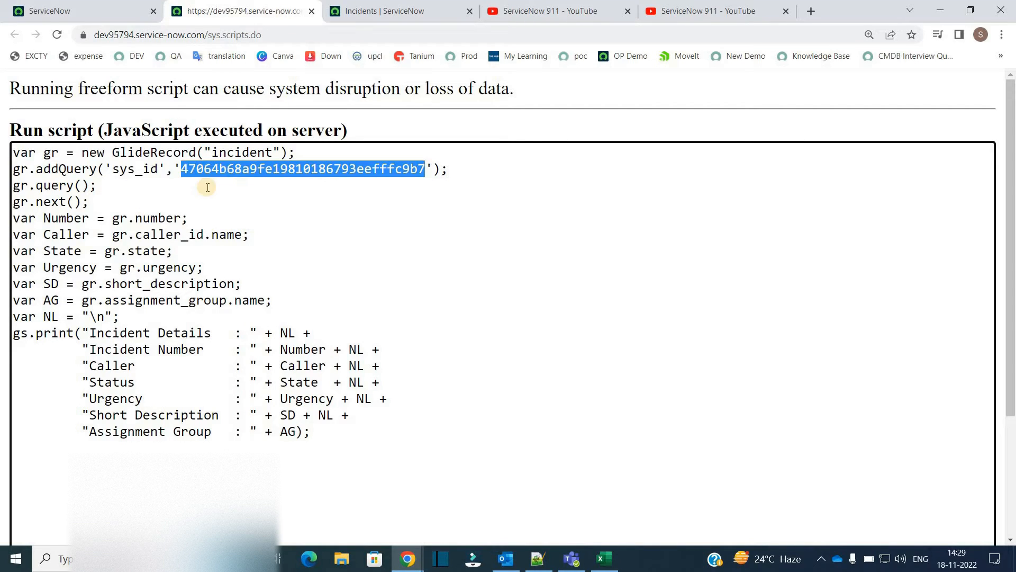
{"action": "mouse_move", "coordinate": [129, 365]}
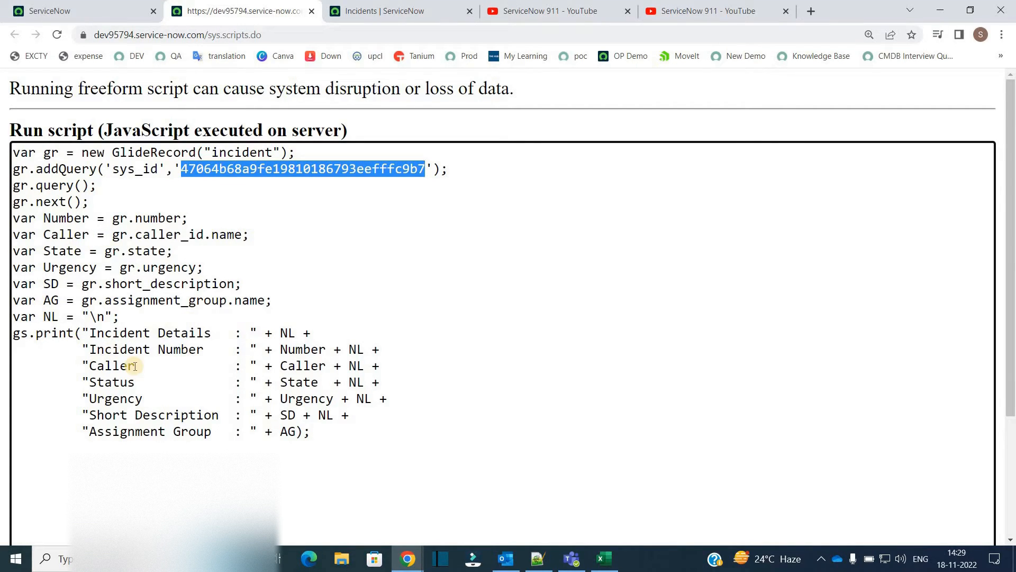
{"action": "mouse_move", "coordinate": [18, 491]}
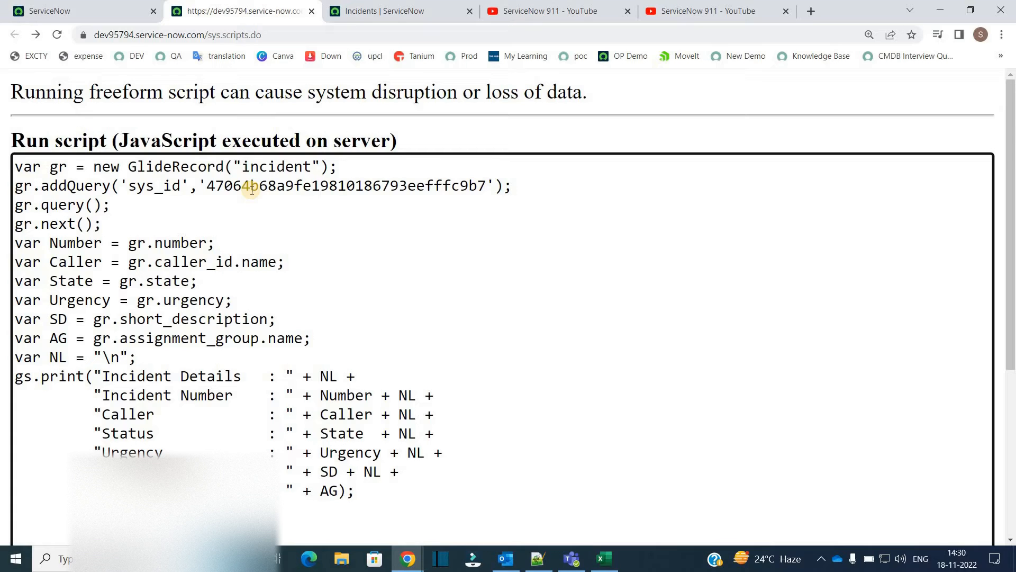
{"action": "left_click", "coordinate": [321, 186]}
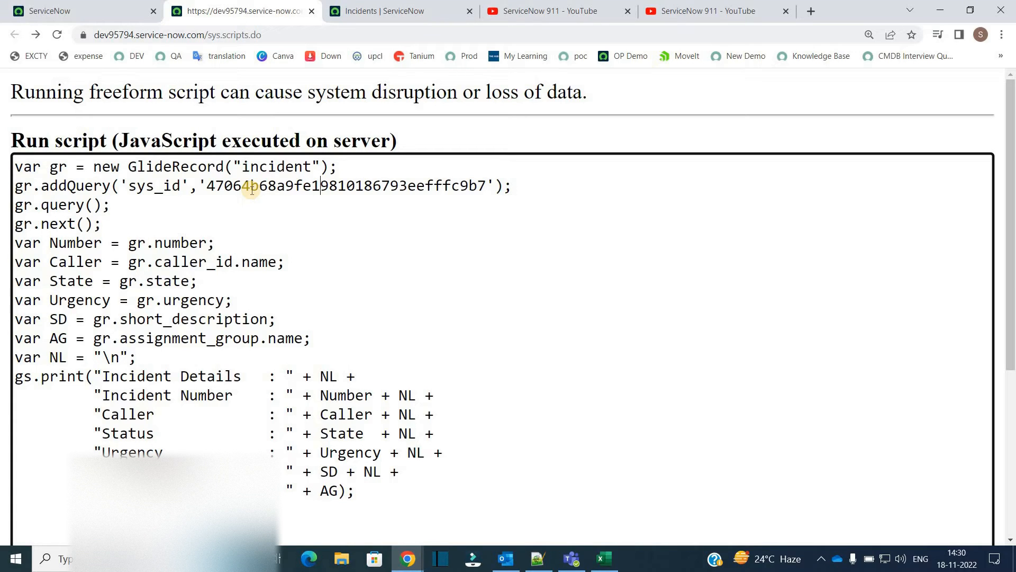
{"action": "mouse_move", "coordinate": [49, 191]}
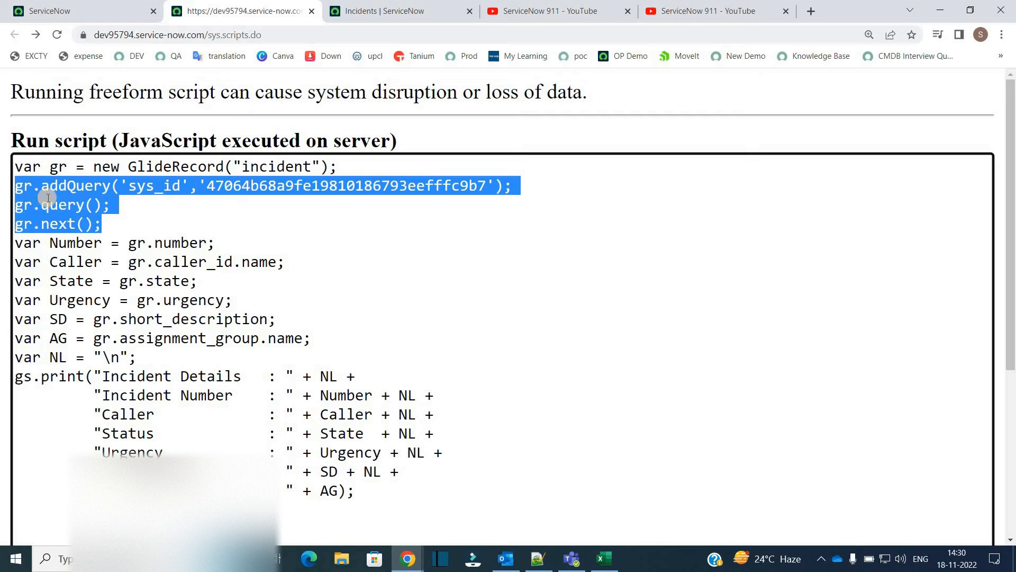
{"action": "left_click", "coordinate": [68, 223]}
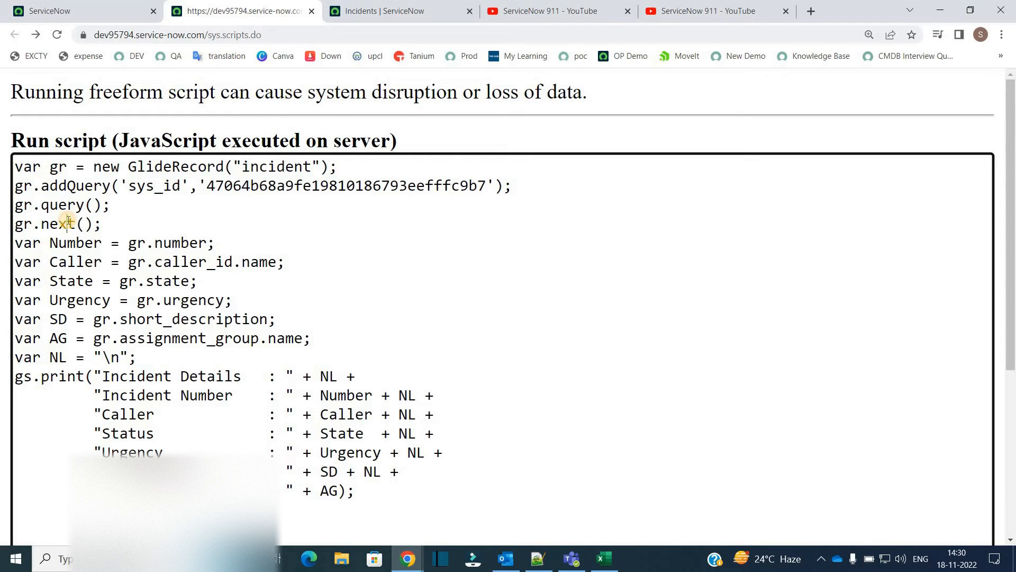
{"action": "double_click", "coordinate": [57, 223]}
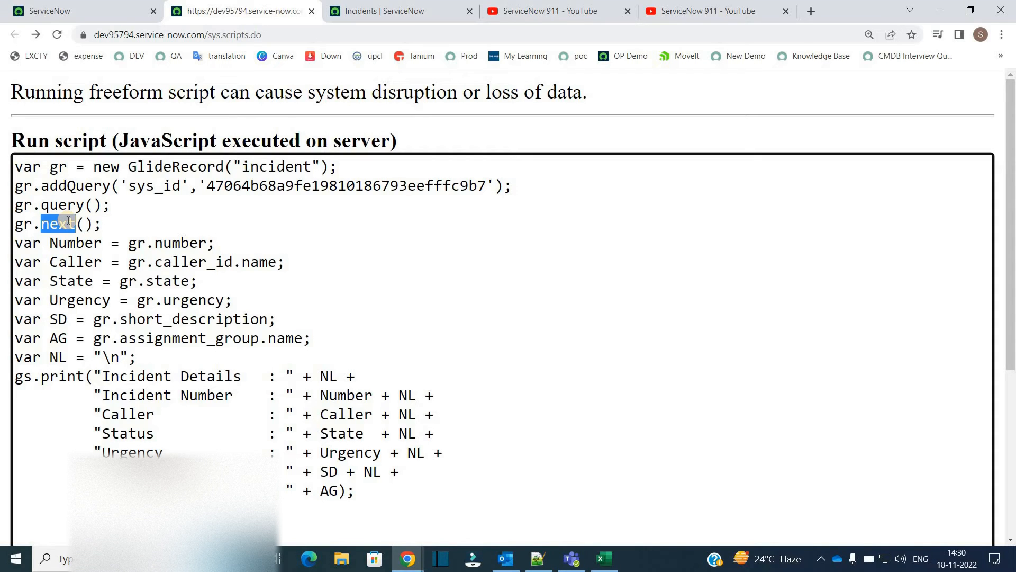
{"action": "mouse_move", "coordinate": [109, 221]}
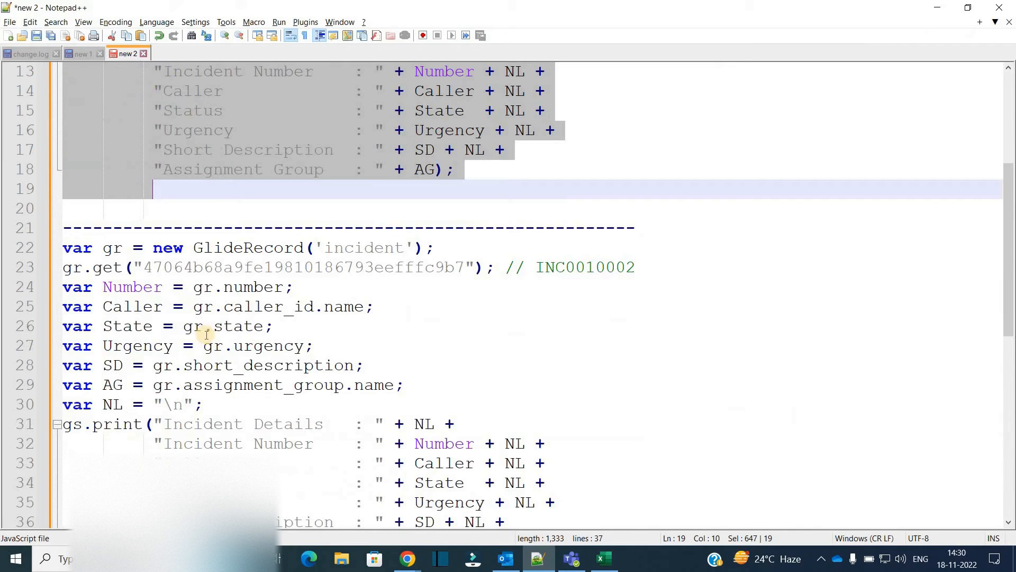
Highlight the GlideRecord declaration and the gr.get(sys_id) call in the pasted script.
{"action": "left_click", "coordinate": [406, 558]}
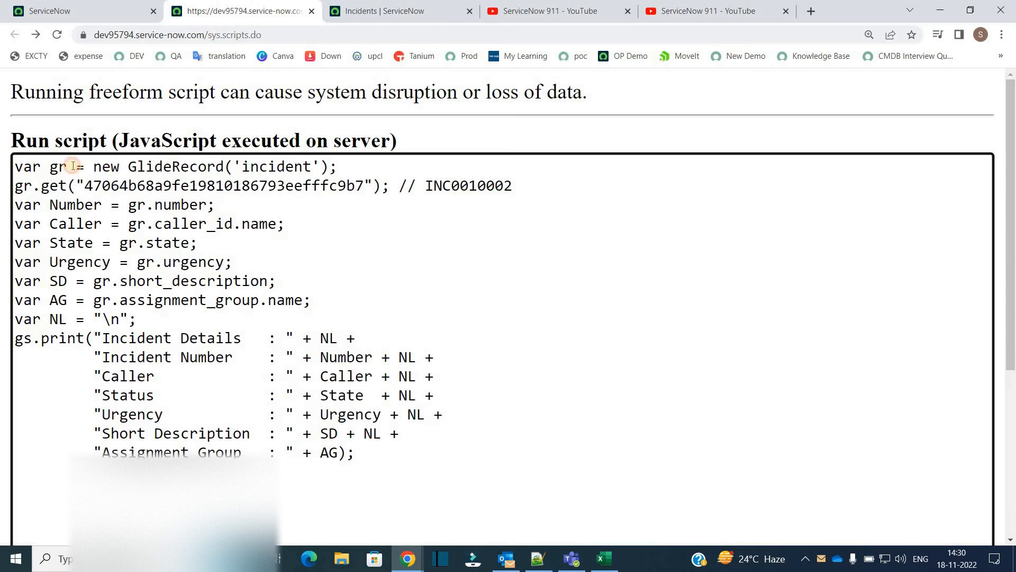
{"action": "triple_click", "coordinate": [174, 167]}
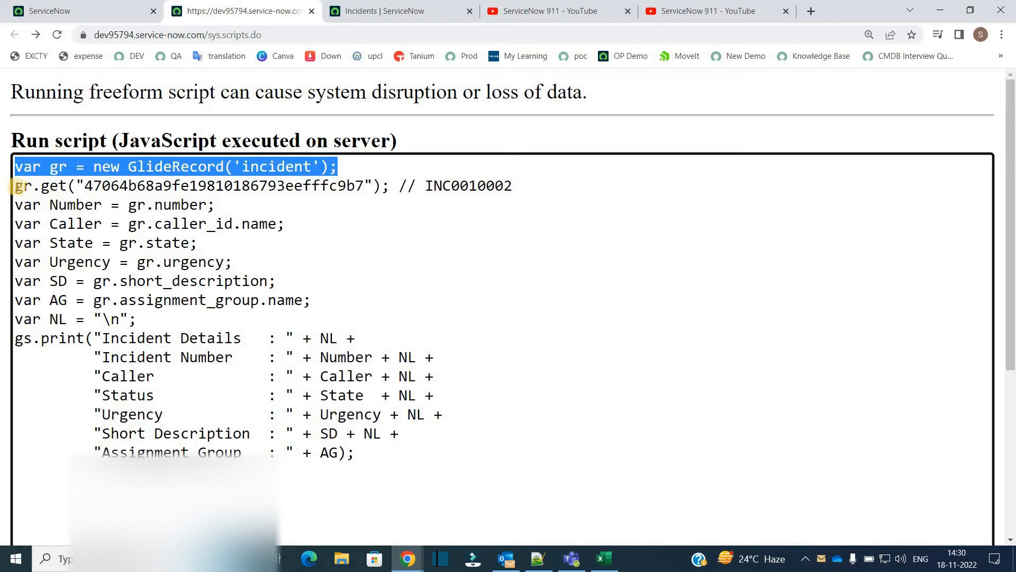
{"action": "double_click", "coordinate": [53, 186]}
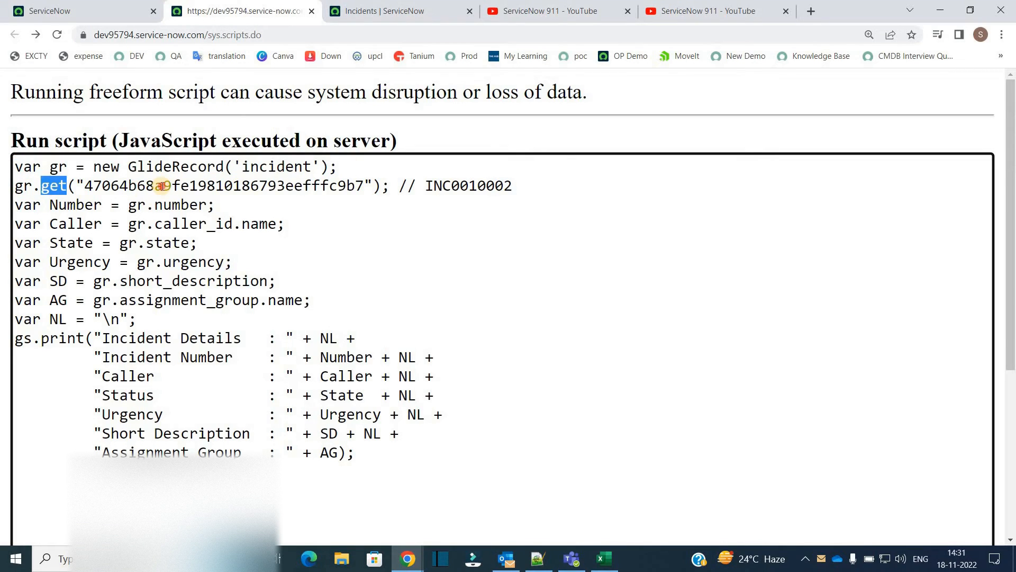
{"action": "left_click_drag", "start_coordinate": [85, 187], "coordinate": [363, 186]}
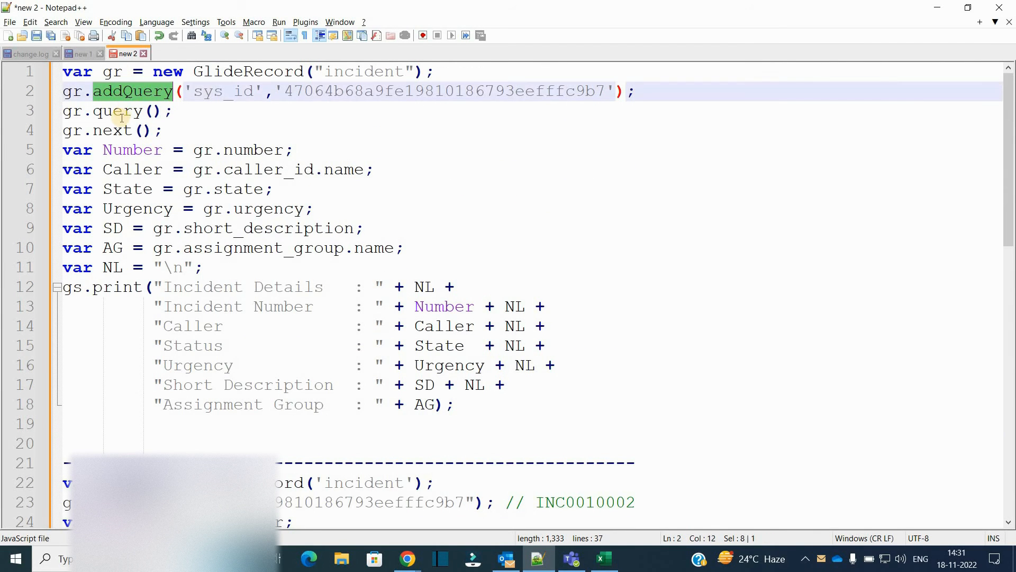
Highlight the get call in the gr.get incident script back in ServiceNow.
{"action": "left_click", "coordinate": [406, 558]}
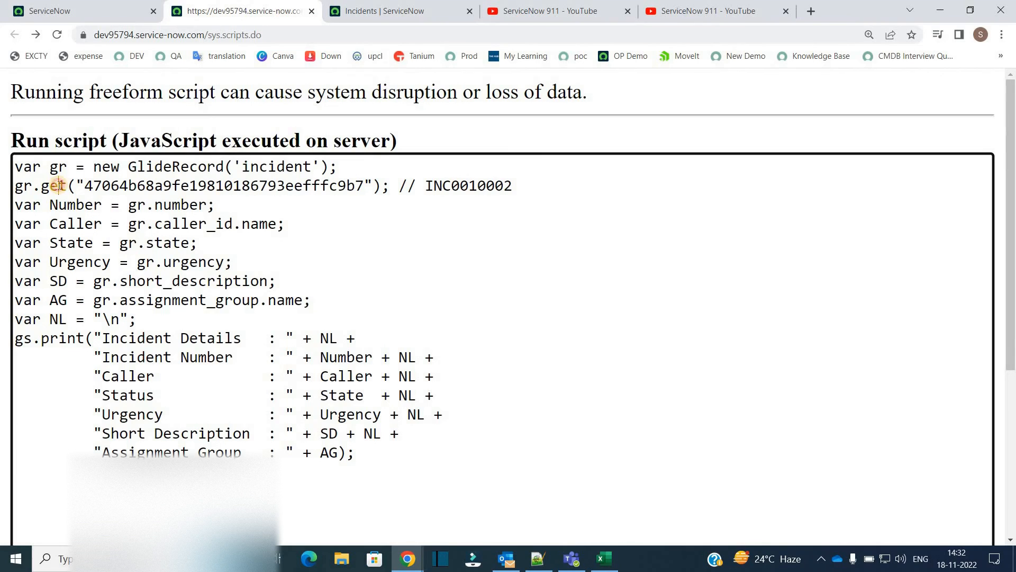
{"action": "double_click", "coordinate": [56, 185]}
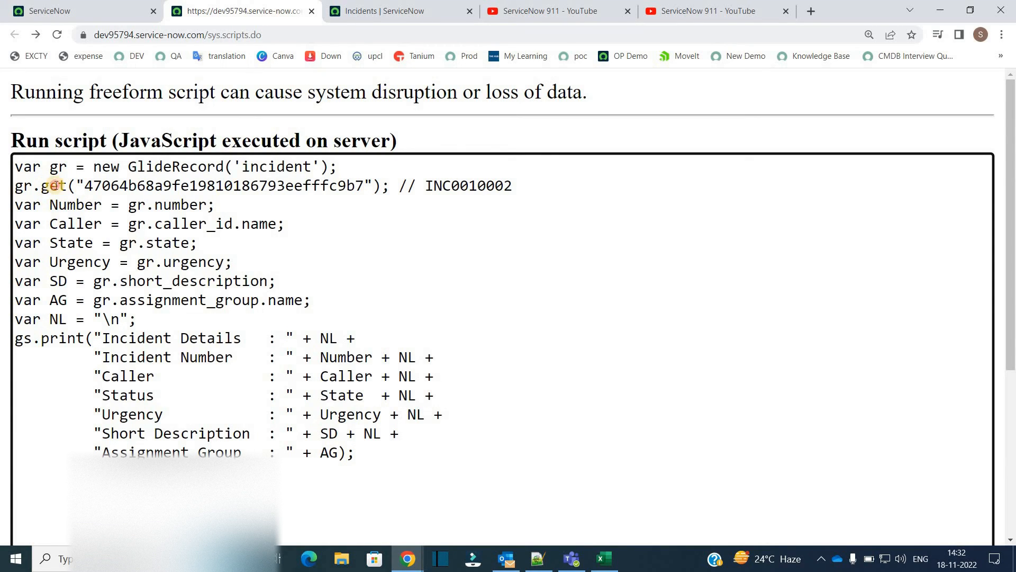
{"action": "double_click", "coordinate": [55, 186]}
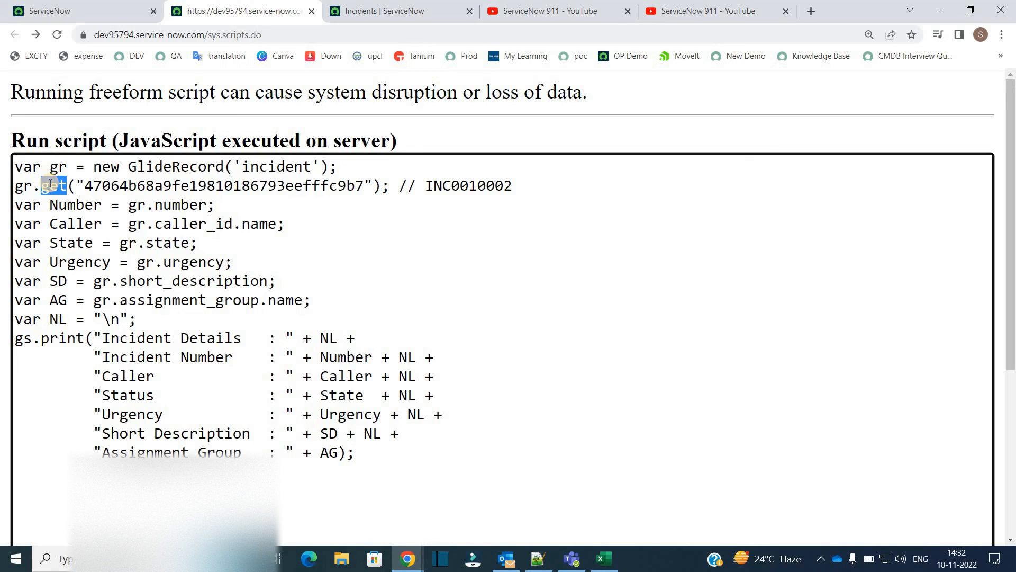